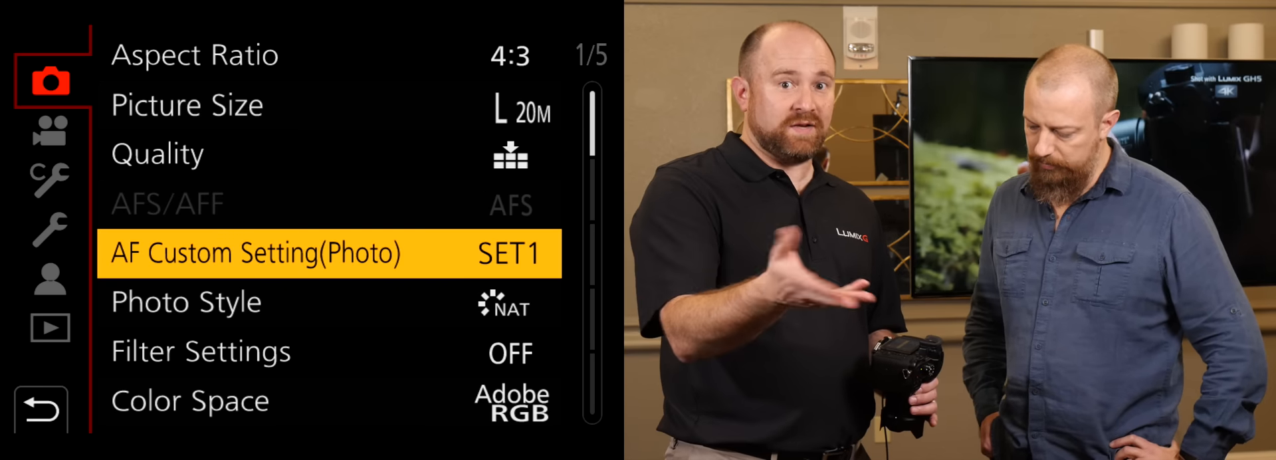
Step: Enter AF Custom Setting(Photo) to reach the SET1 preset details
{"action": "left_click", "coordinate": [325, 253]}
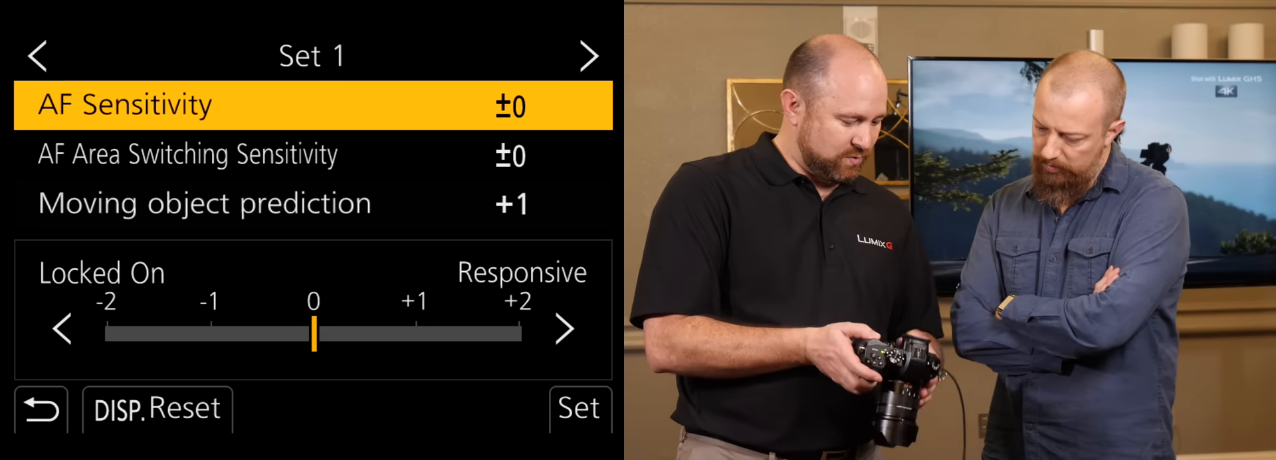
Step: Select Set 1's AF Sensitivity so its slider is ready to adjust
{"action": "left_click", "coordinate": [61, 328]}
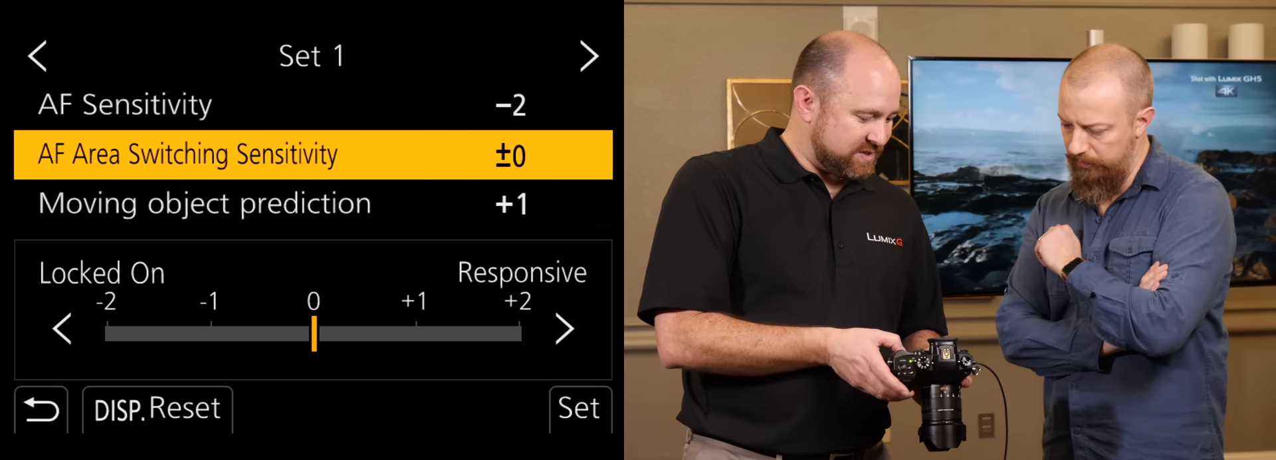
Step: Move on from AF Sensitivity at −2 to AF Area Switching Sensitivity
{"action": "left_click", "coordinate": [60, 328]}
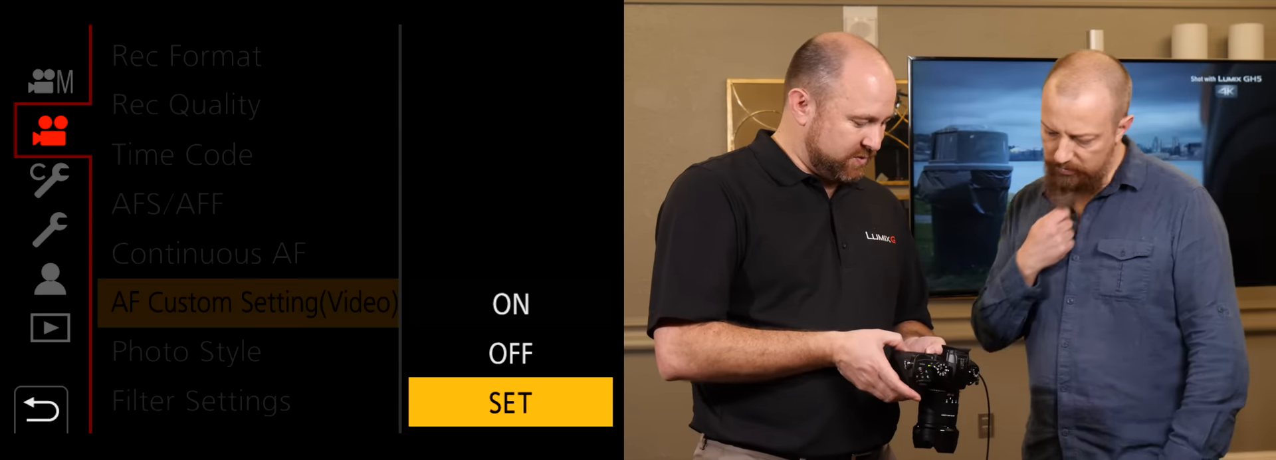
Step: Choose SET under AF Custom Setting(Video) to reach its AF Speed and Sensitivity sliders
{"action": "left_click", "coordinate": [509, 403]}
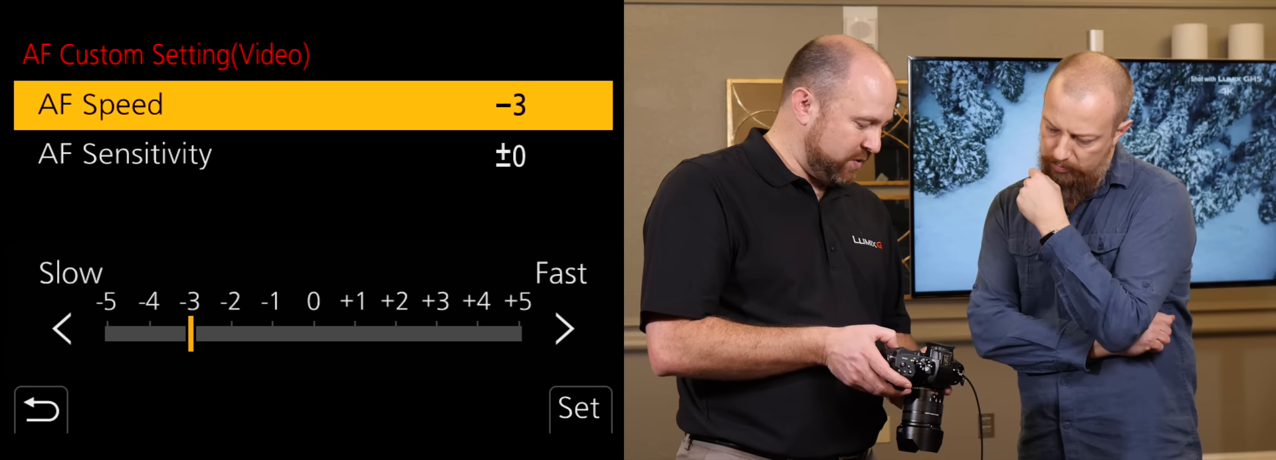
Step: Raise the video AF Speed slider from −3 toward the fast end
{"action": "left_click", "coordinate": [62, 328]}
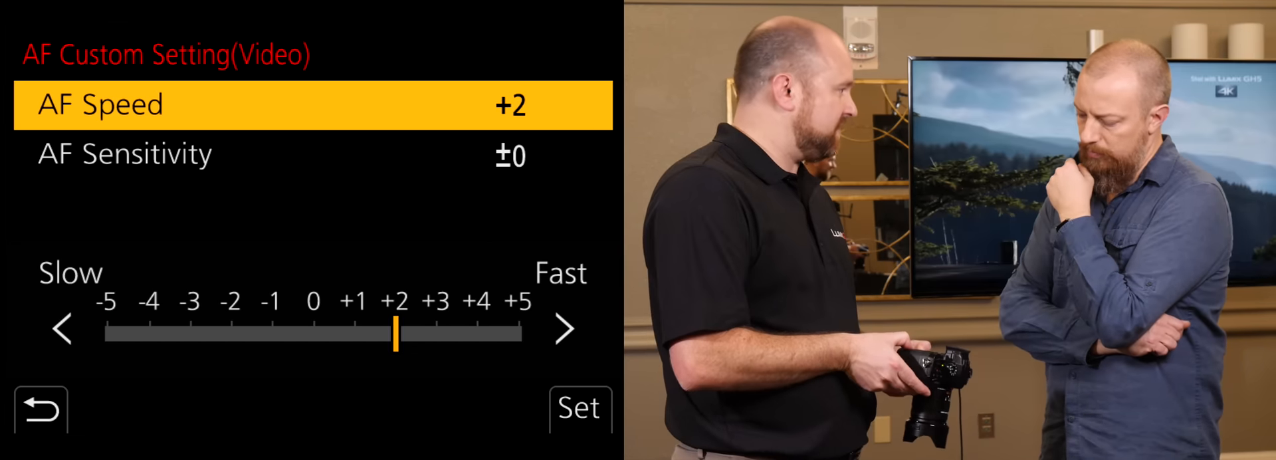
{"action": "left_click", "coordinate": [563, 329]}
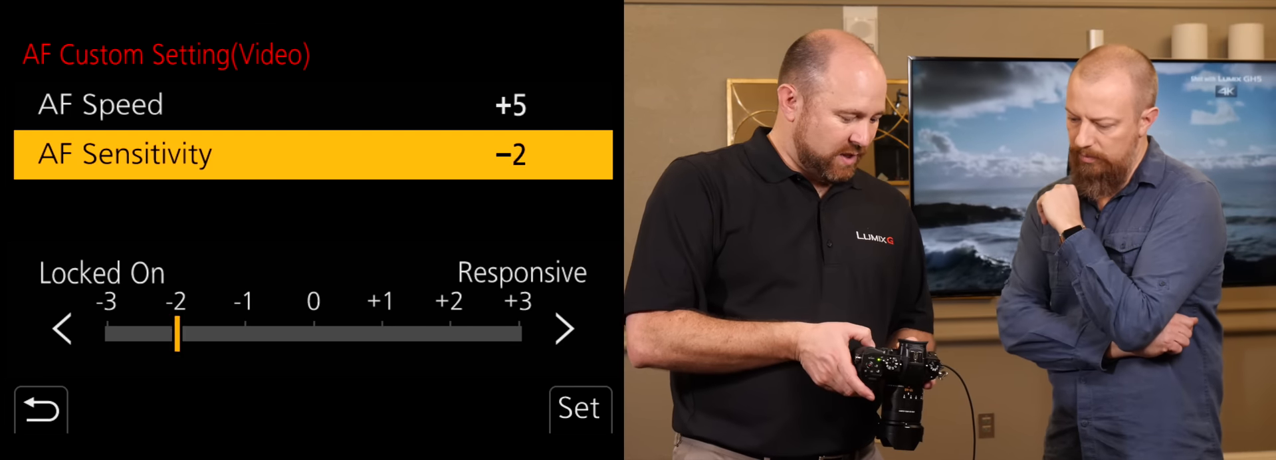
Step: Return AF Sensitivity to ±0 with AF Speed +5, save, and set AF Custom Setting(Video) to ON
{"action": "left_click", "coordinate": [61, 330]}
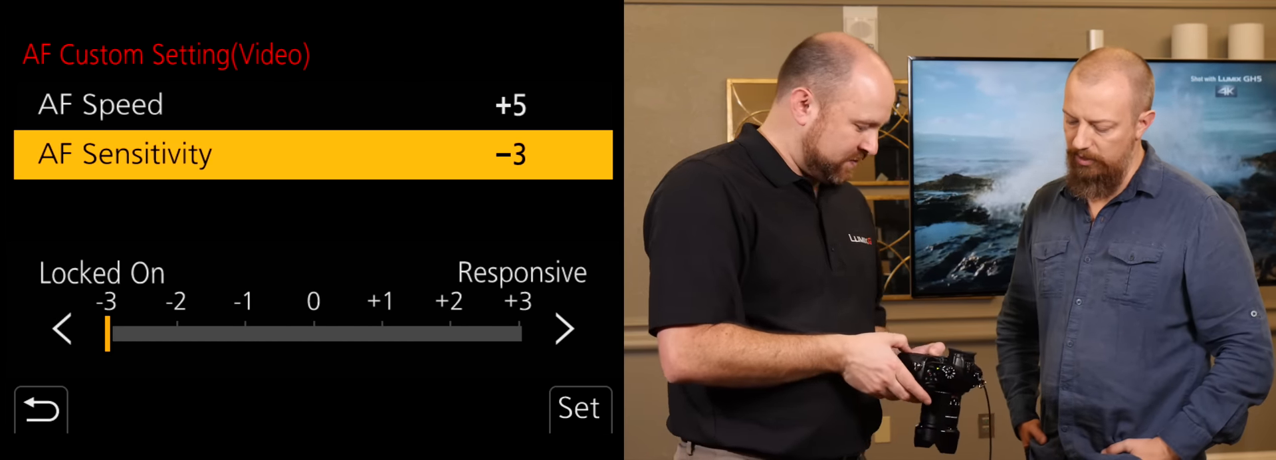
{"action": "left_click", "coordinate": [565, 328]}
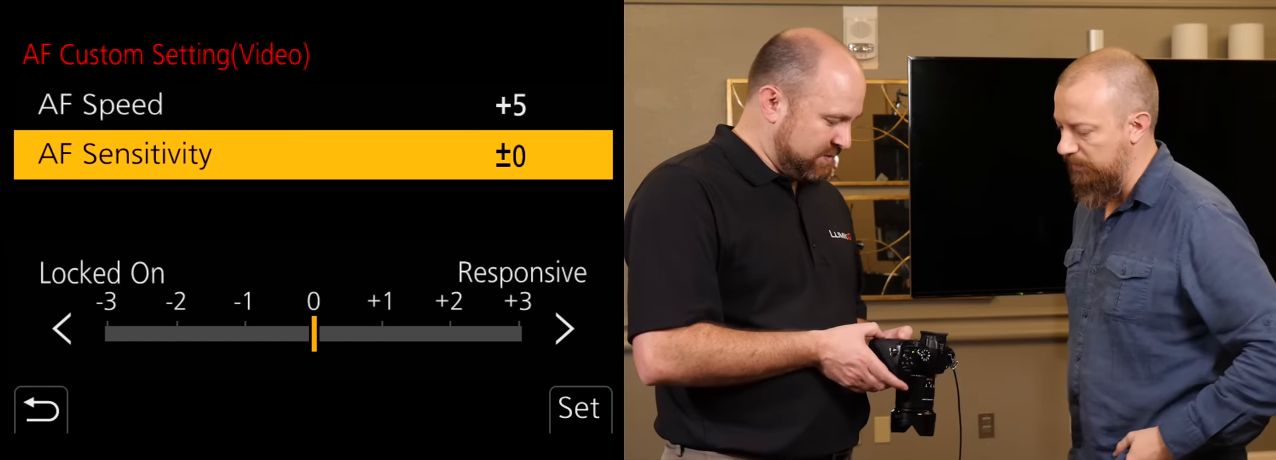
{"action": "left_click", "coordinate": [42, 410]}
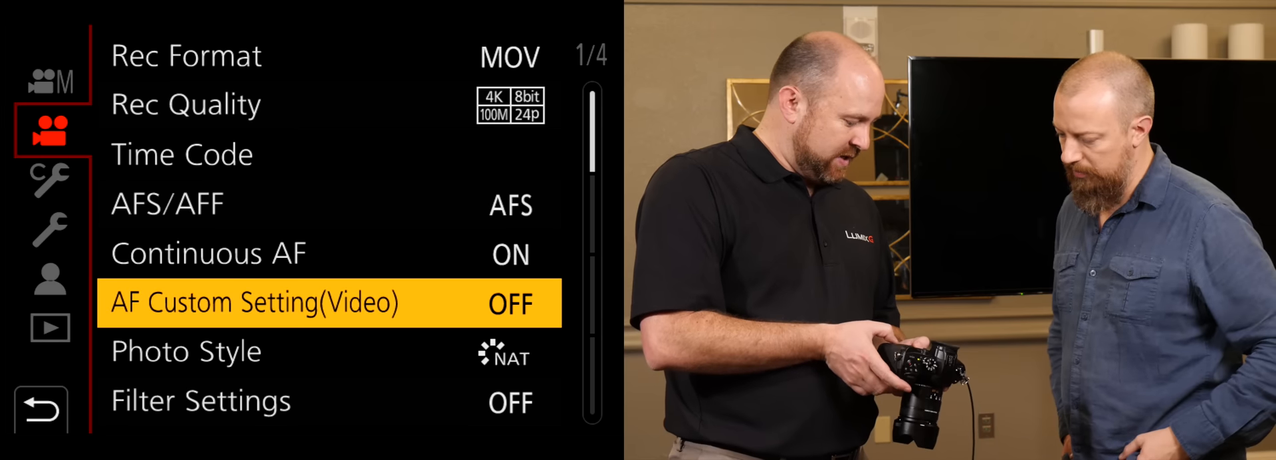
{"action": "left_click", "coordinate": [510, 303]}
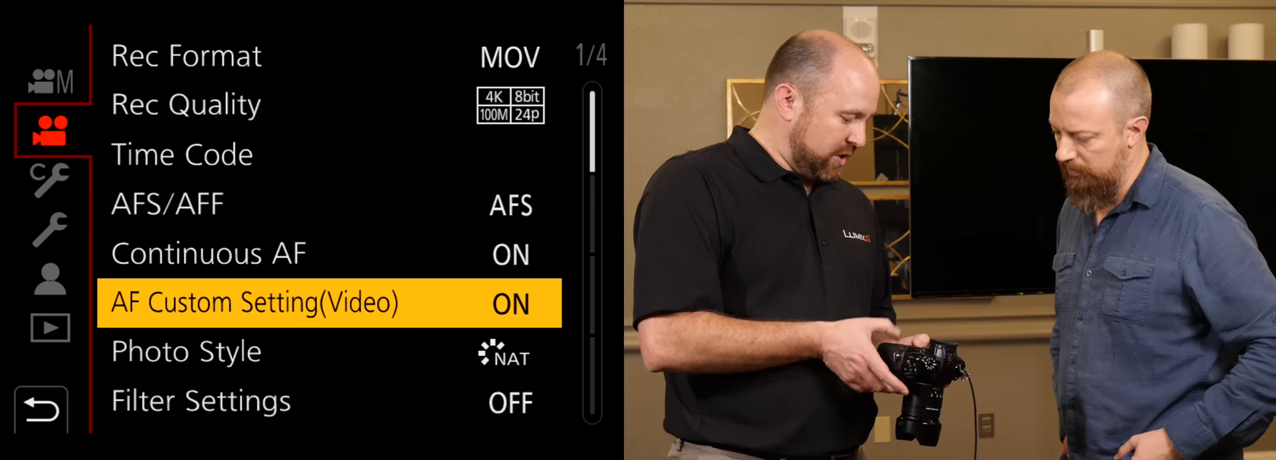